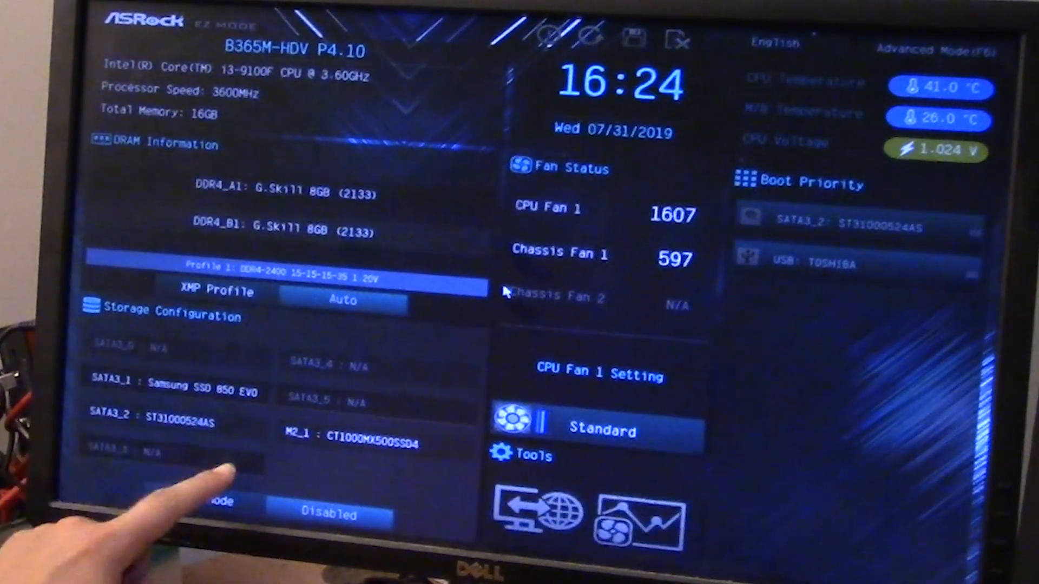
{"action": "mouse_move", "coordinate": [160, 437]}
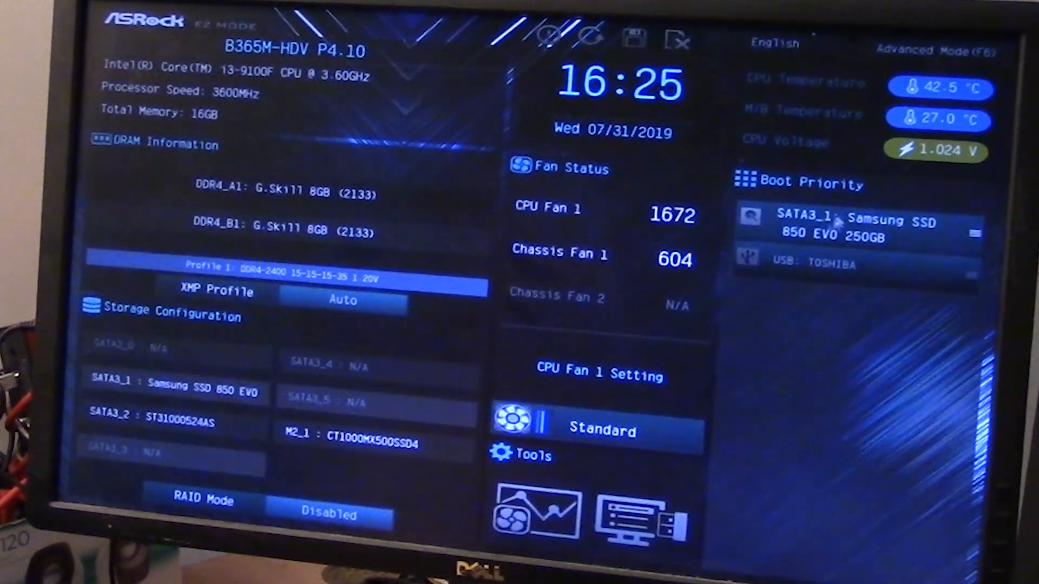
- Keep the Samsung SSD 850 EVO 250GB first in Boot Priority, ahead of the Toshiba USB drive
{"action": "left_click", "coordinate": [855, 228]}
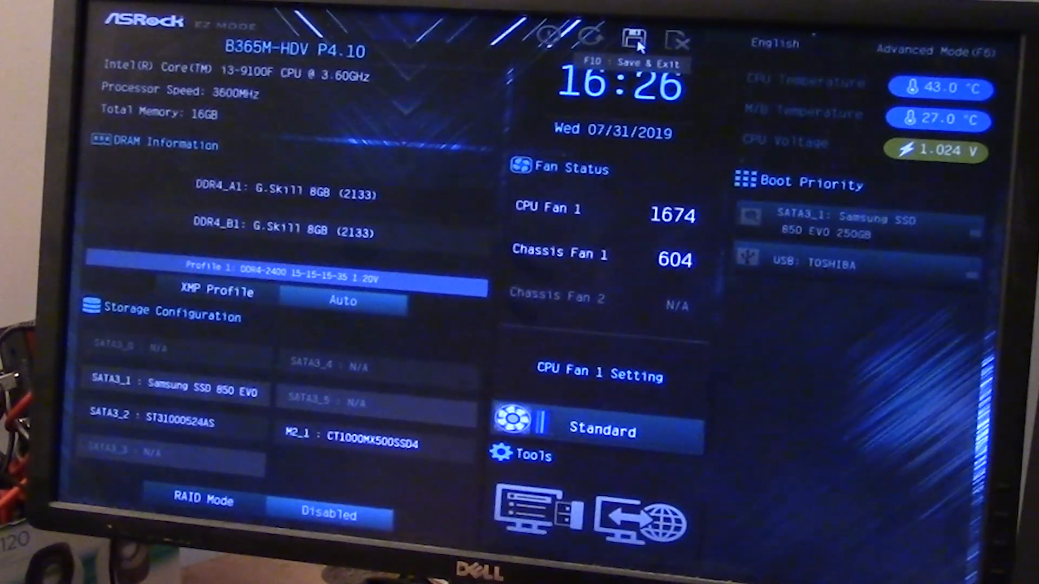
- Use Save & Exit (F10) and confirm Yes to save changes and restart
{"action": "left_click", "coordinate": [632, 41]}
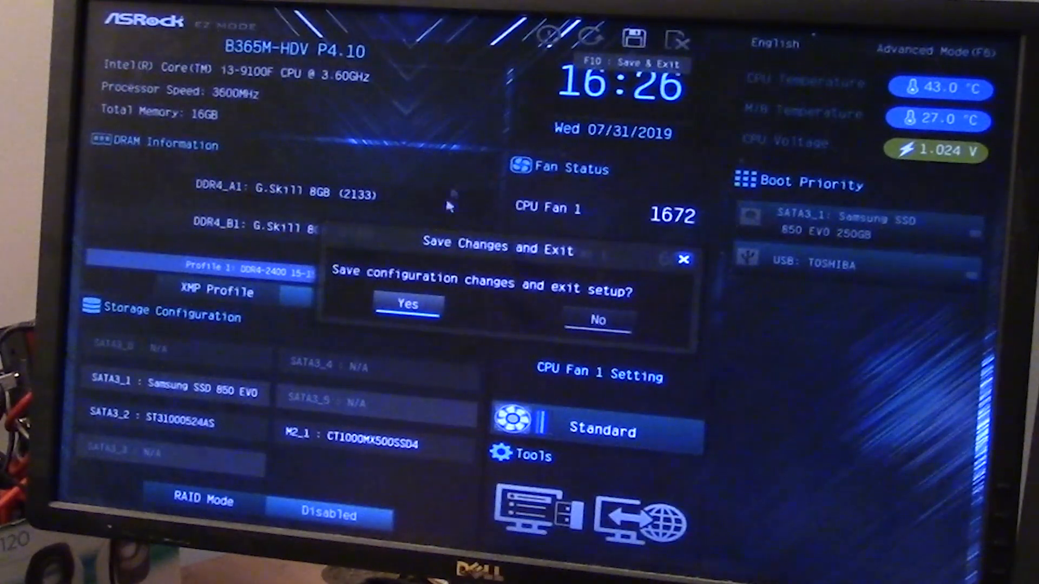
{"action": "left_click", "coordinate": [408, 305]}
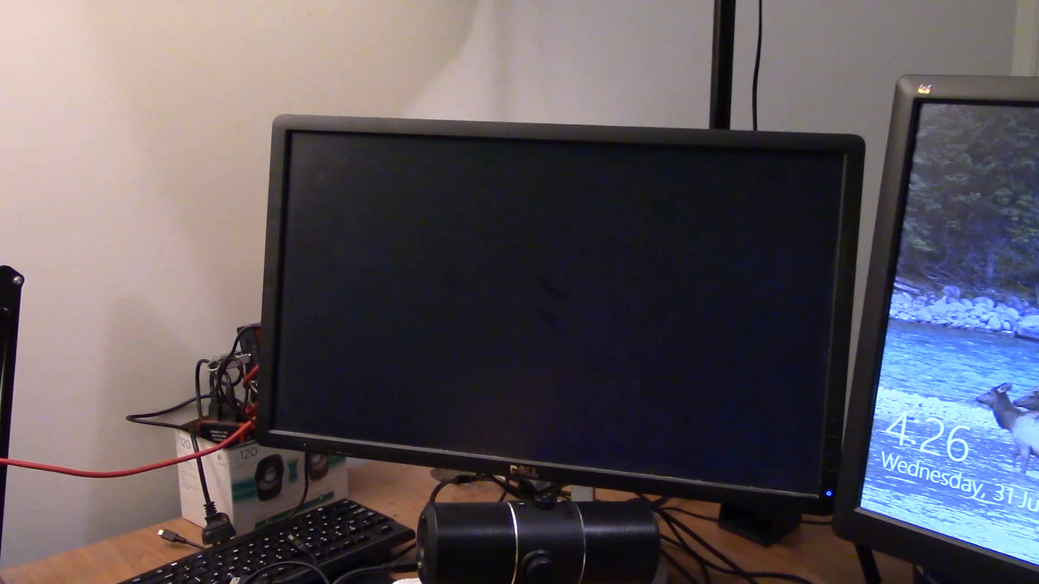